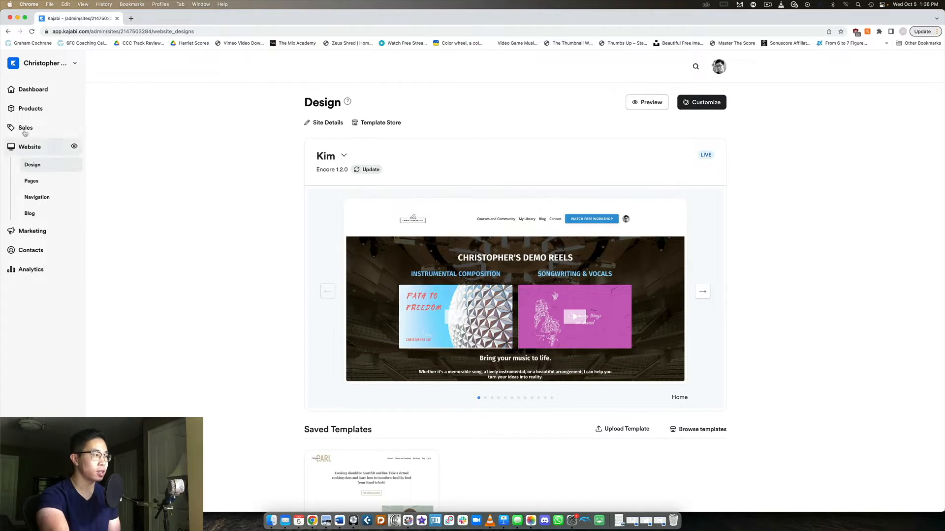
mouse_move(36, 252)
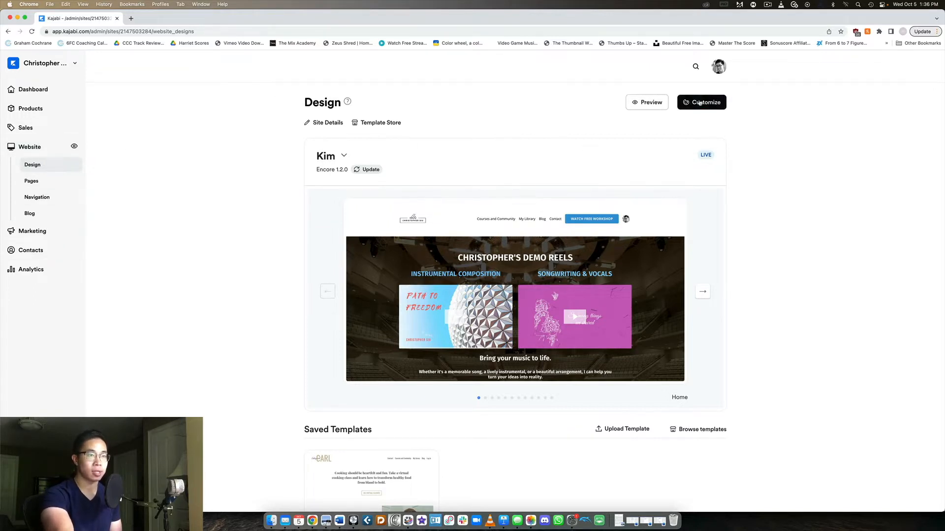
Open the theme editor for the live Kim theme from the Design page
left_click(701, 101)
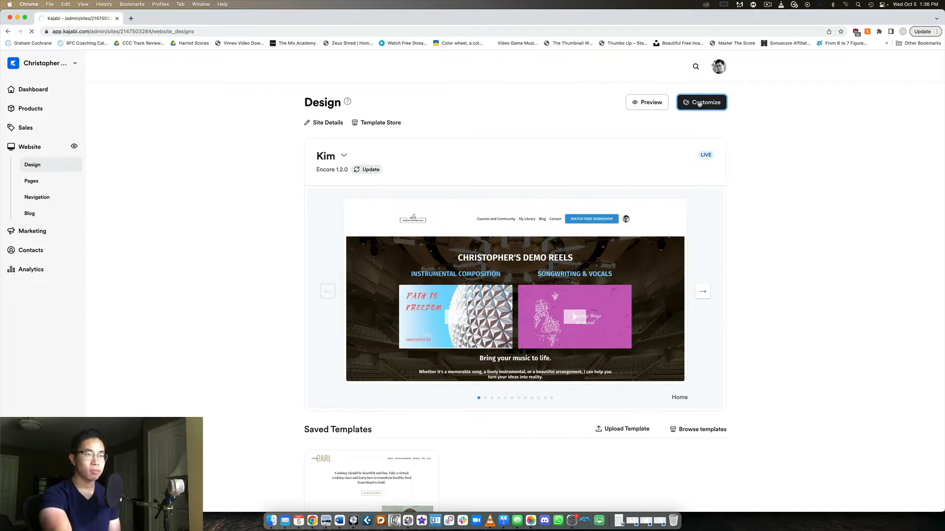
Load the theme editor on the In-Depth Training offer storefront with six course cards
left_click(701, 102)
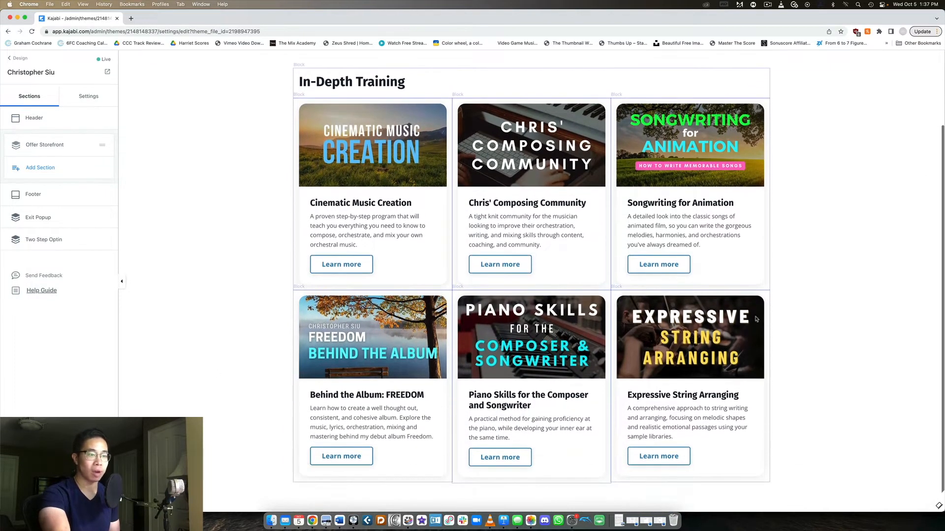
mouse_move(812, 204)
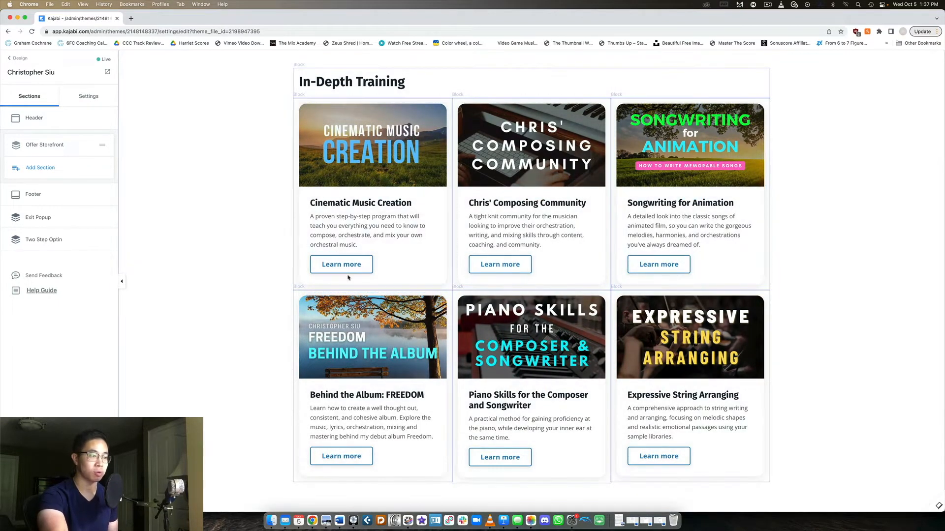
mouse_move(928, 242)
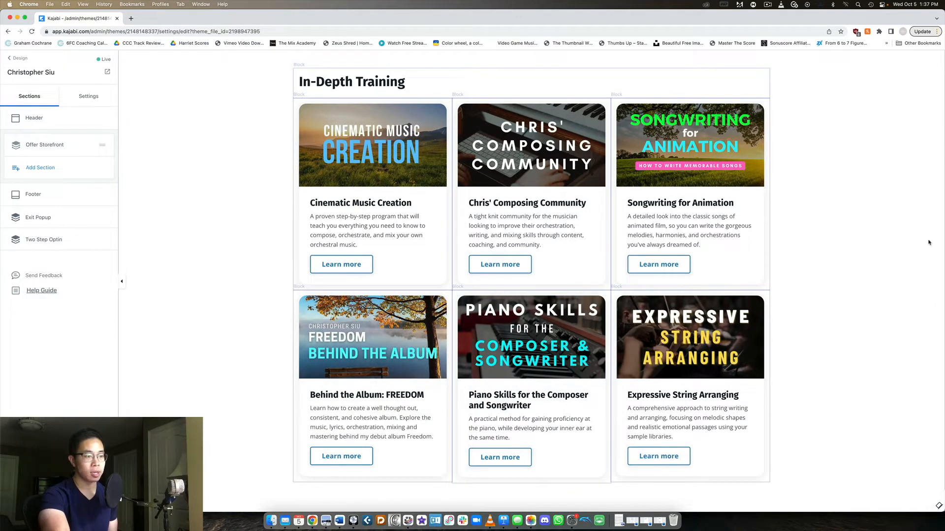
mouse_move(282, 112)
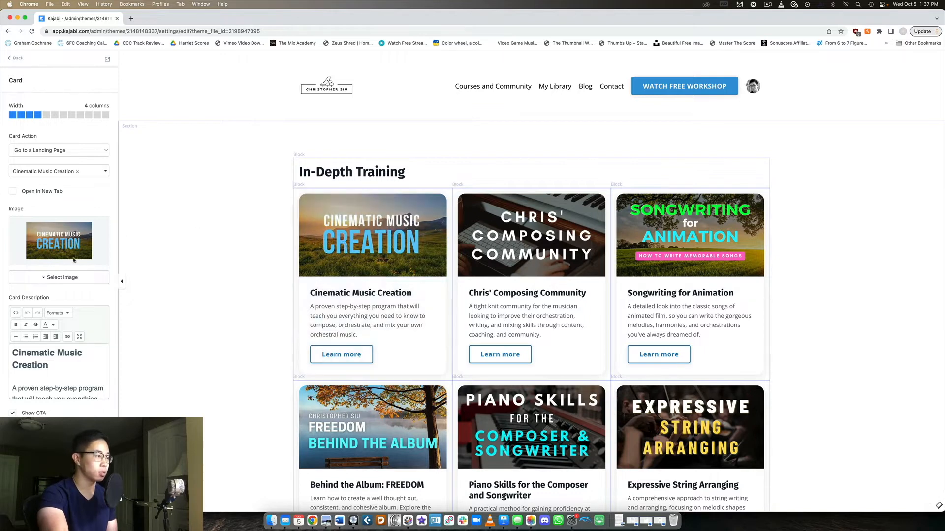
mouse_move(372, 253)
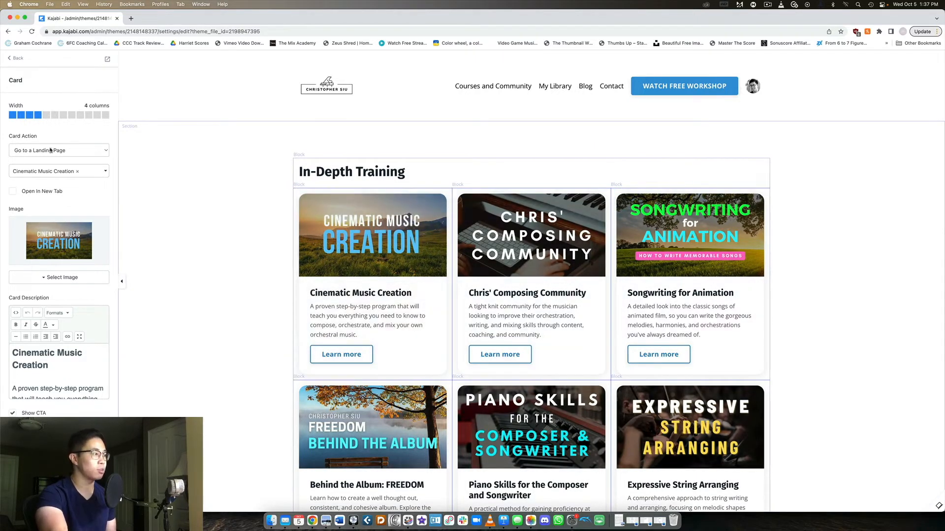
Open the Cinematic Music Creation card settings and reach its solid-style button options
left_click(58, 150)
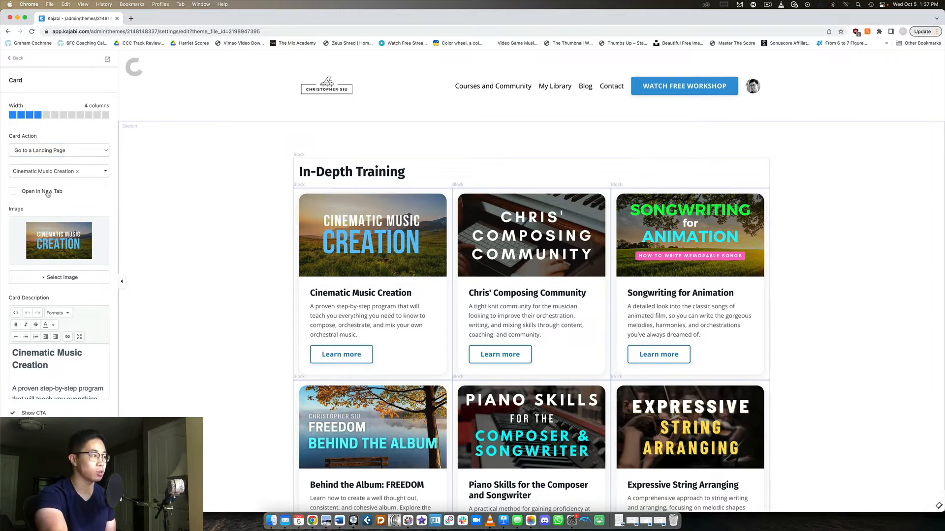
scroll("down", 3)
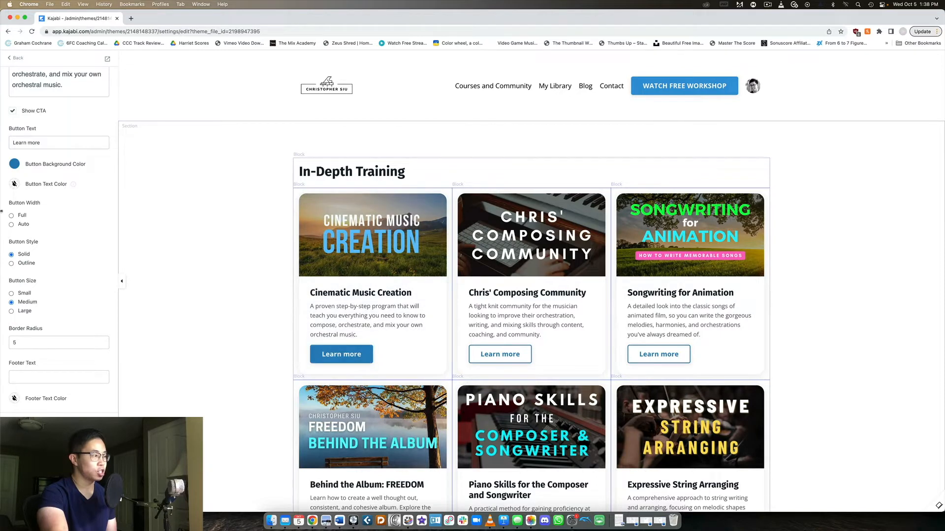
Make the card's button Outline, trying border radius 0 and 20 before settling on 5
left_click(11, 263)
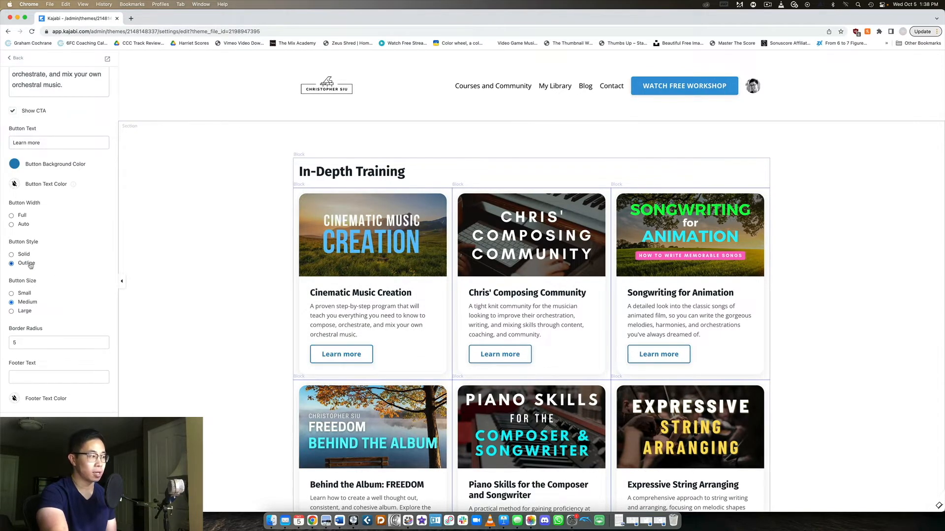
left_click(11, 292)
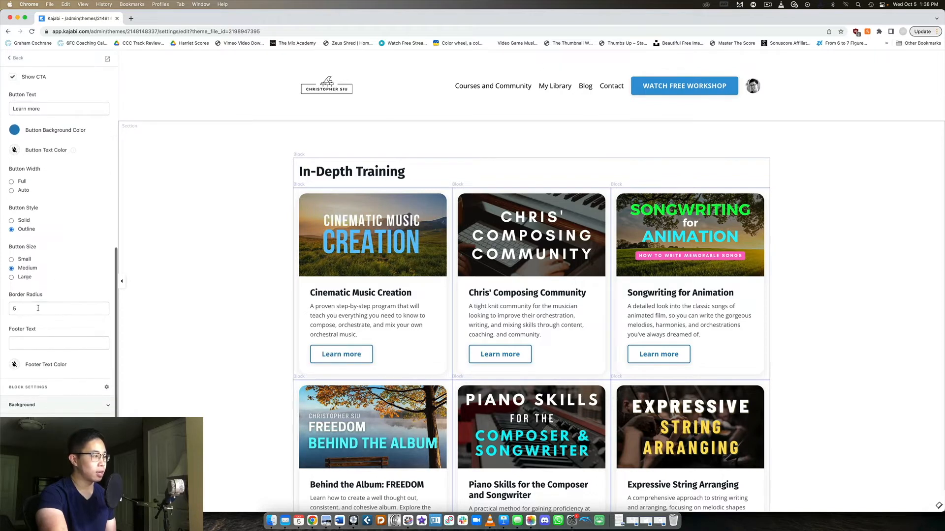
left_click(59, 308)
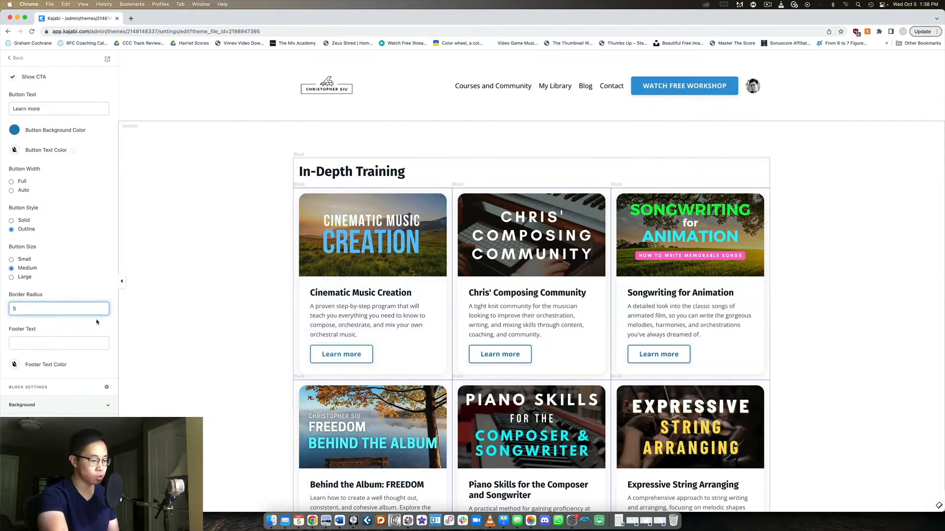
type("0")
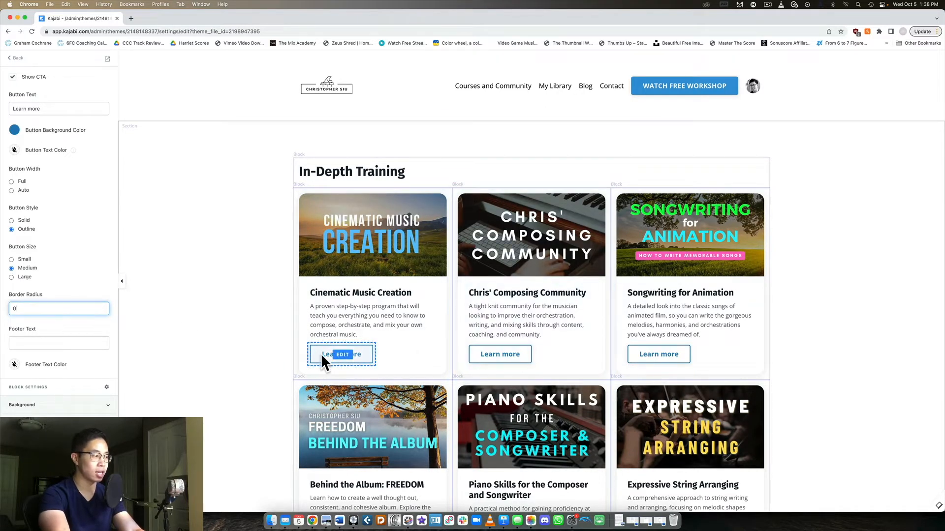
type("20")
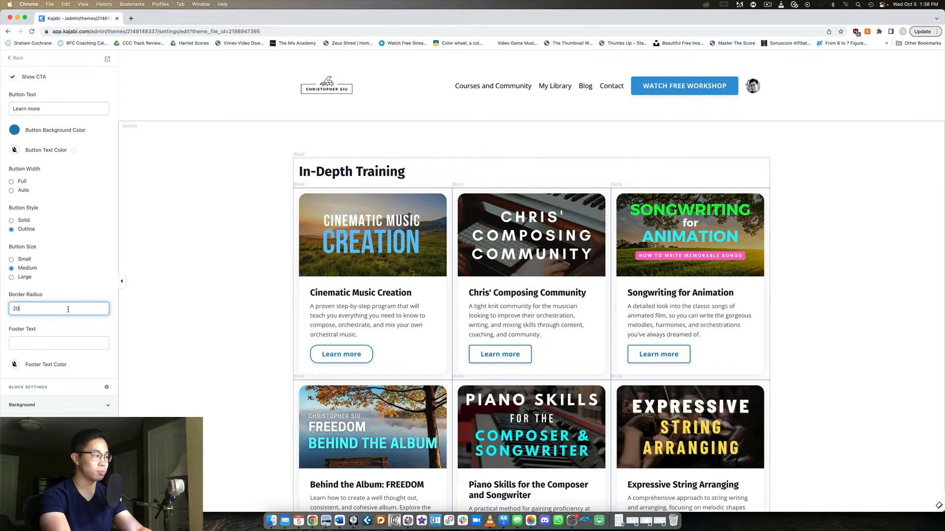
type("5")
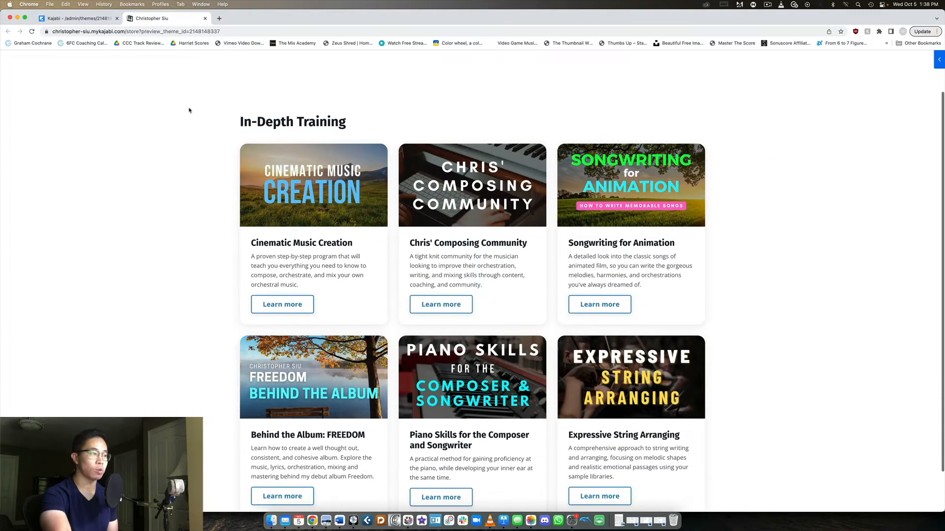
mouse_move(391, 207)
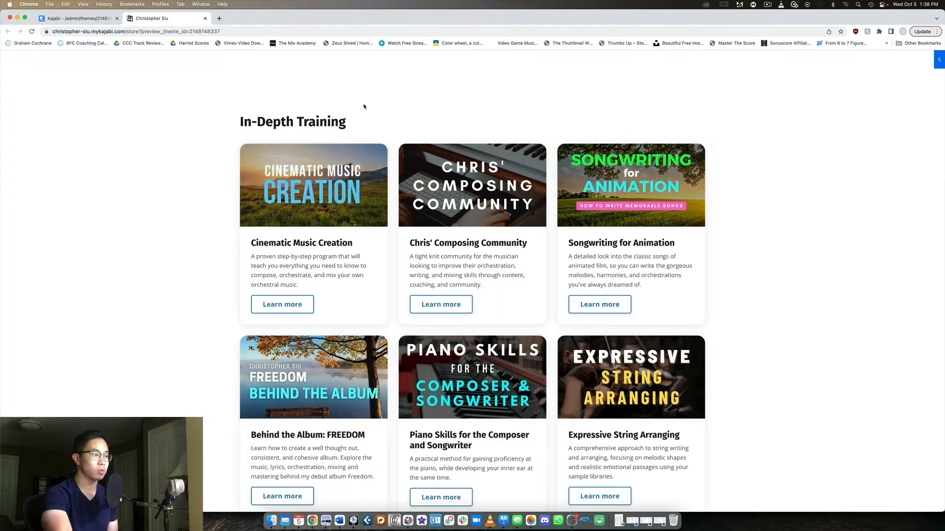
Scroll the store preview and dismiss the free guide signup popup
scroll("down", 3)
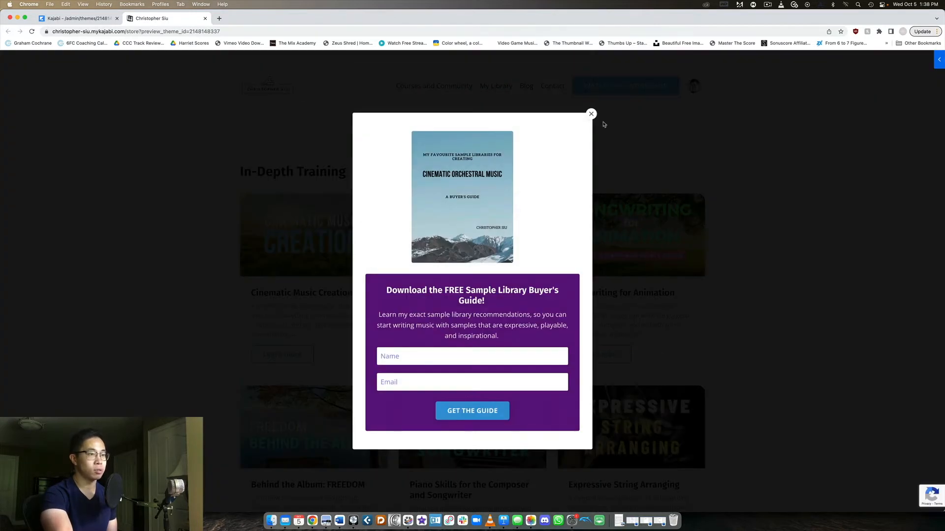
left_click(590, 113)
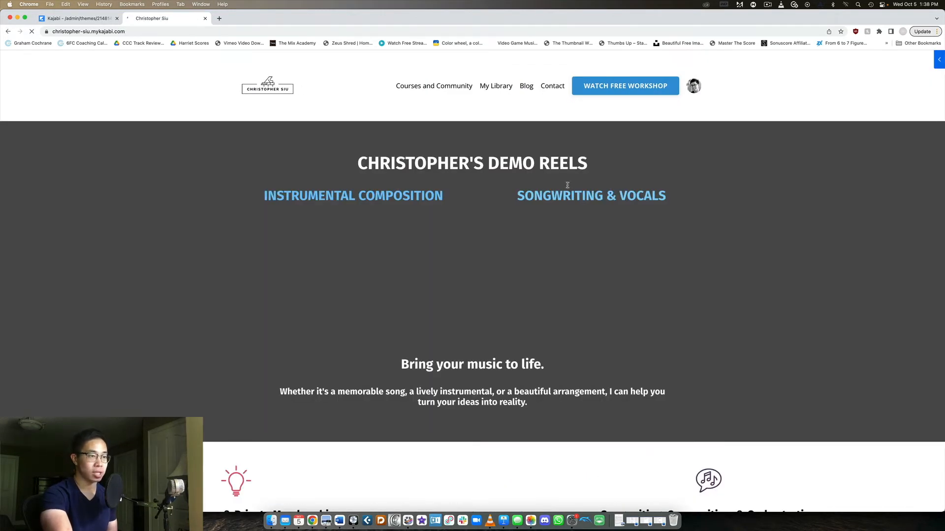
Go to the Courses and Community page and close the free guide popup
scroll("down", 3)
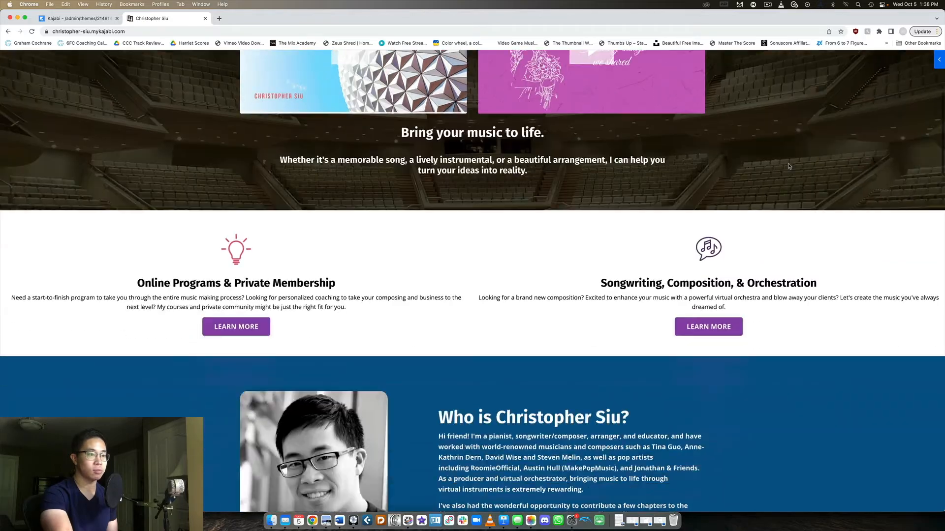
scroll("down", 3)
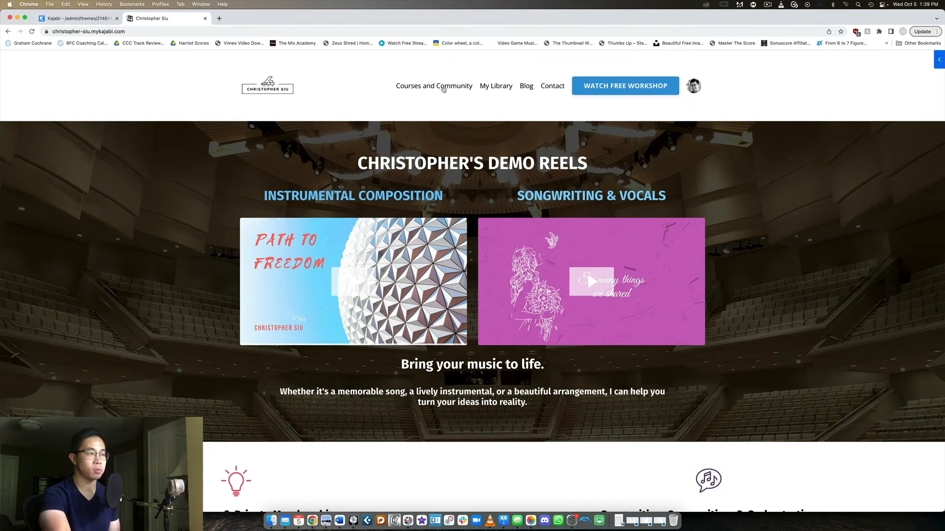
left_click(433, 85)
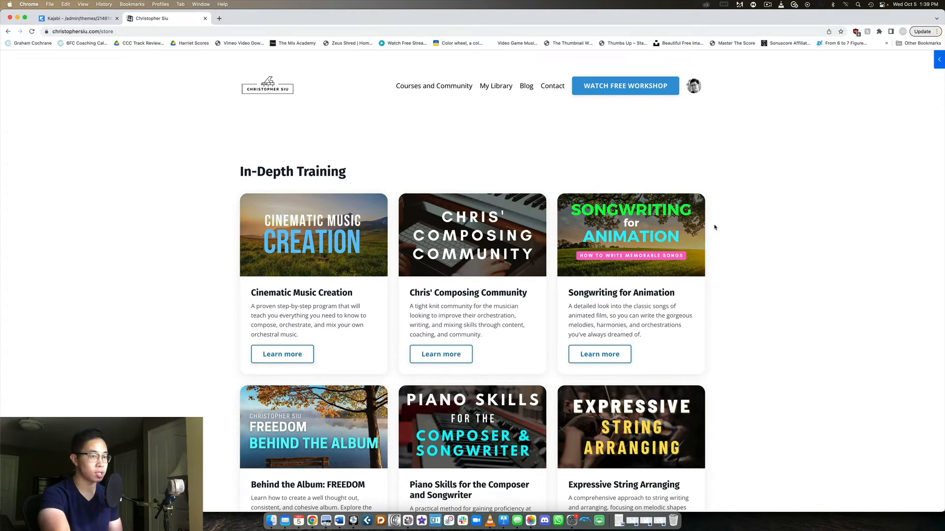
scroll("down", 3)
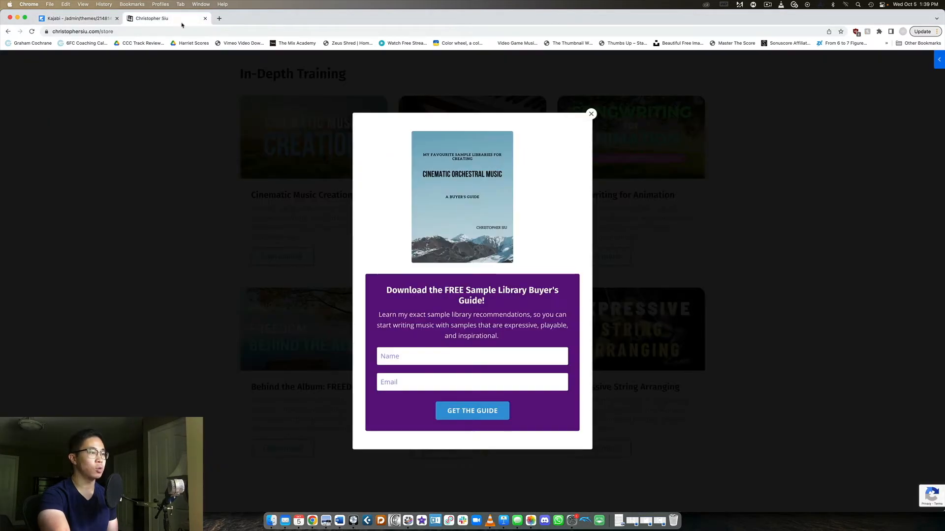
left_click(590, 113)
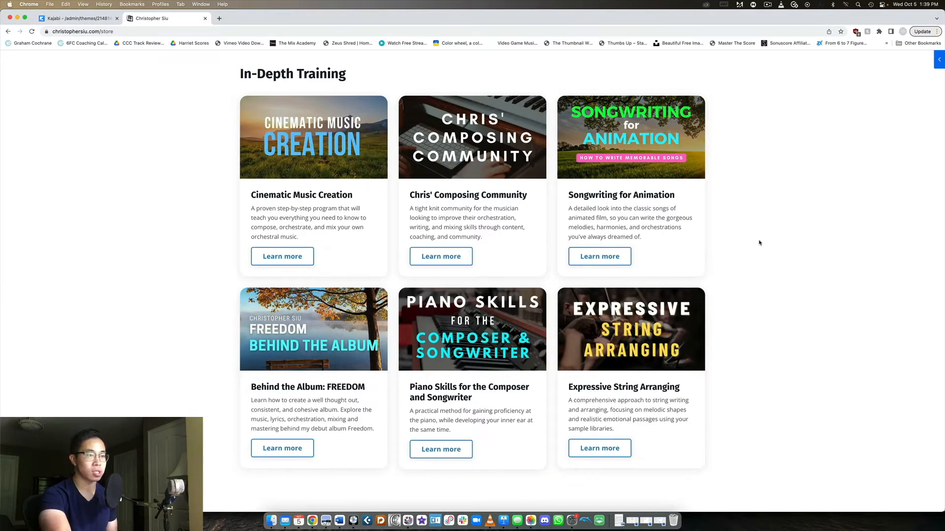
scroll("up", 3)
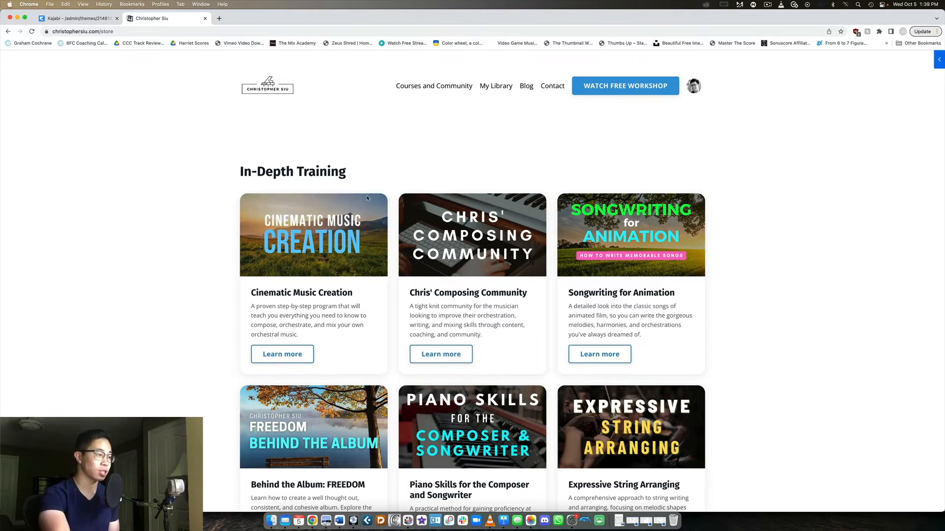
Open Cinematic Music Creation and add the $497 Inner Access version to the cart
left_click(313, 235)
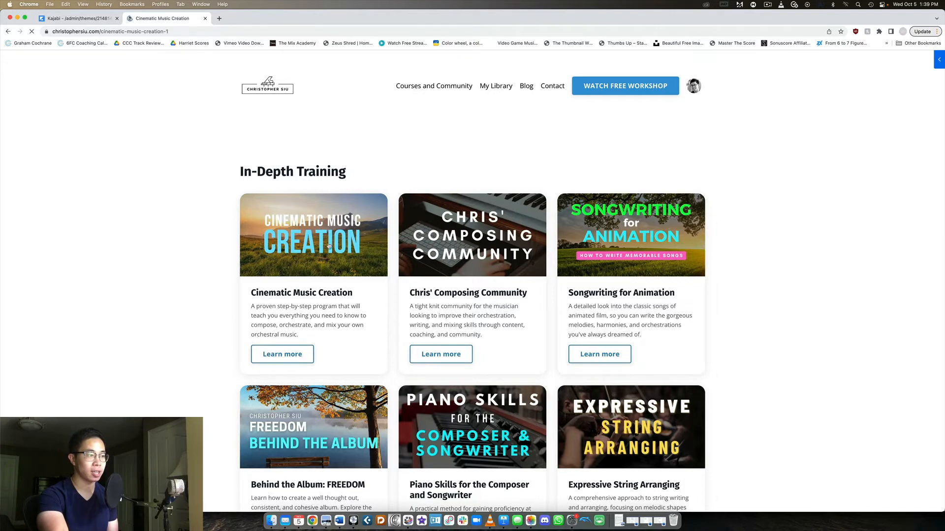
scroll("down", 3)
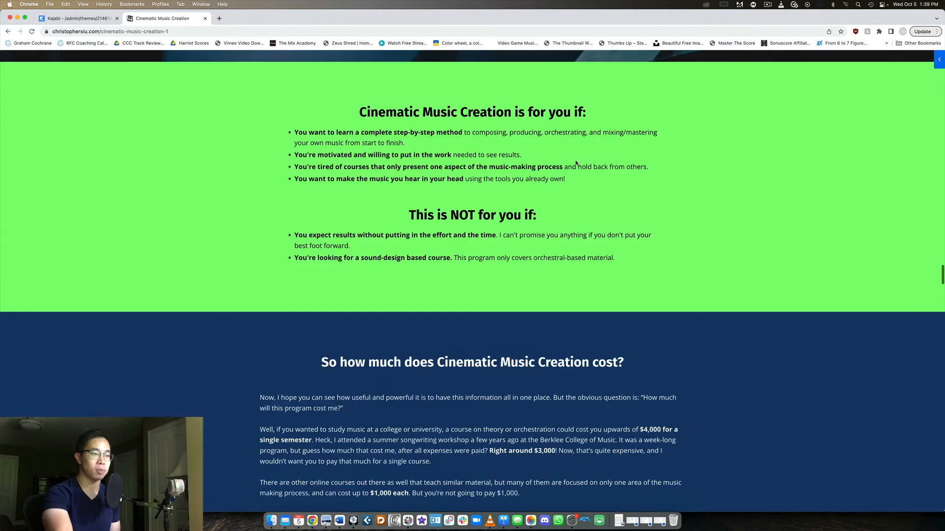
scroll("down", 3)
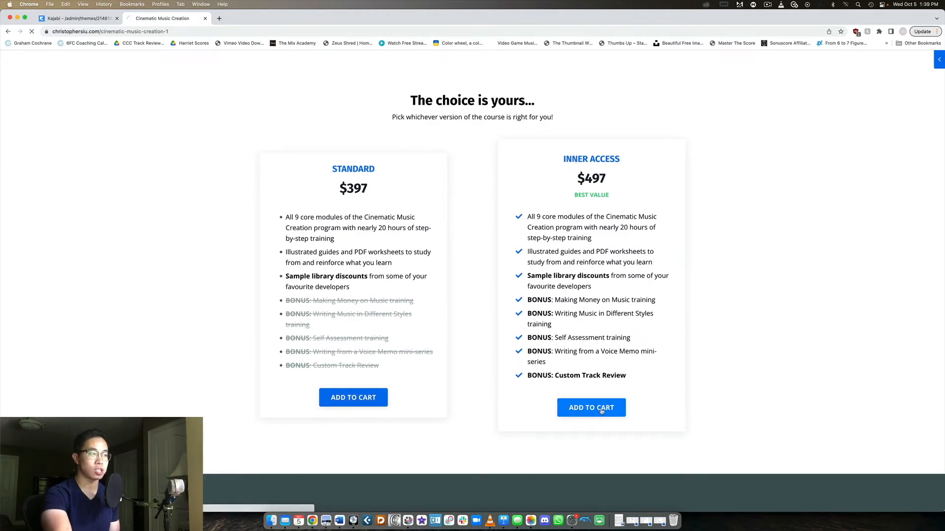
left_click(591, 407)
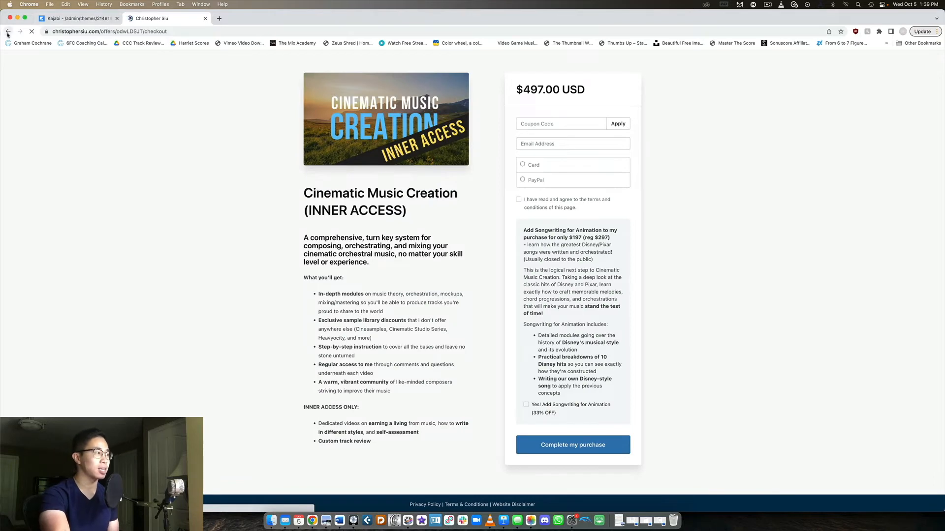